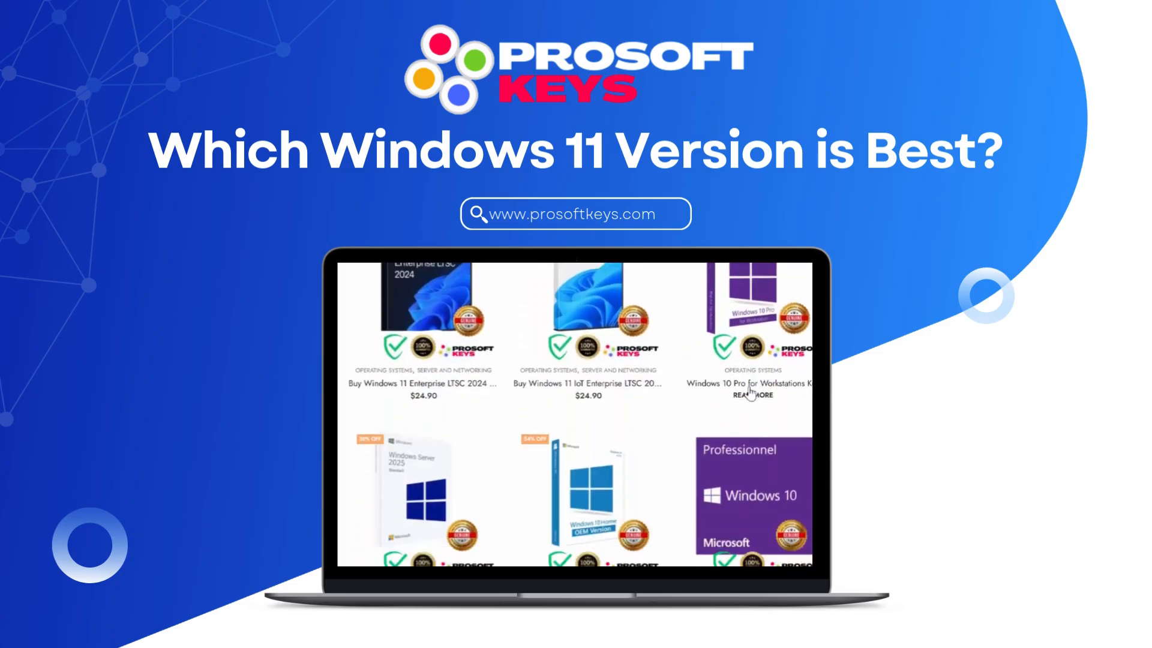
# - Scroll past the Windows 10, Windows 11 and Windows Server key listings to the pagination
pyautogui.scroll(-3)
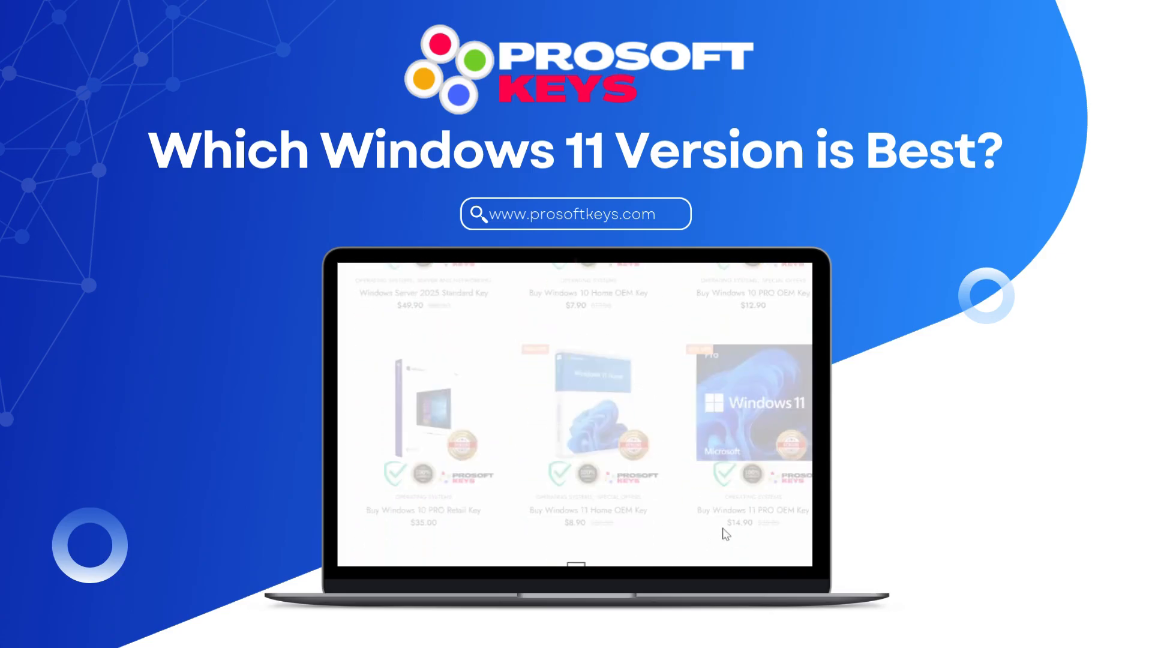
pyautogui.click(609, 545)
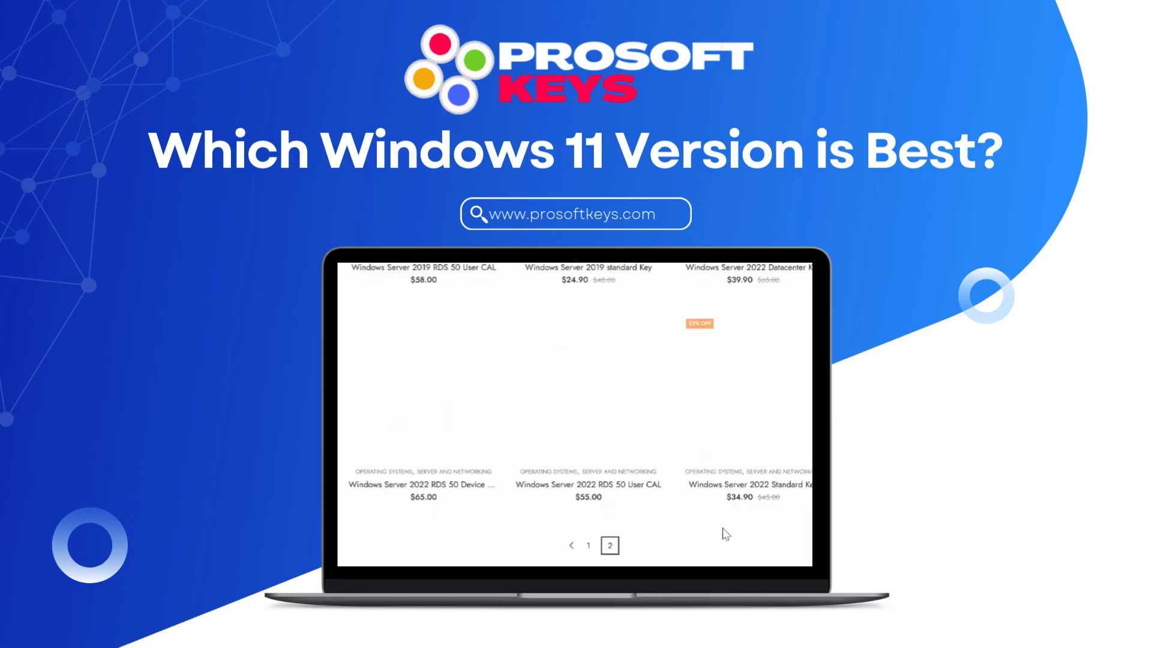